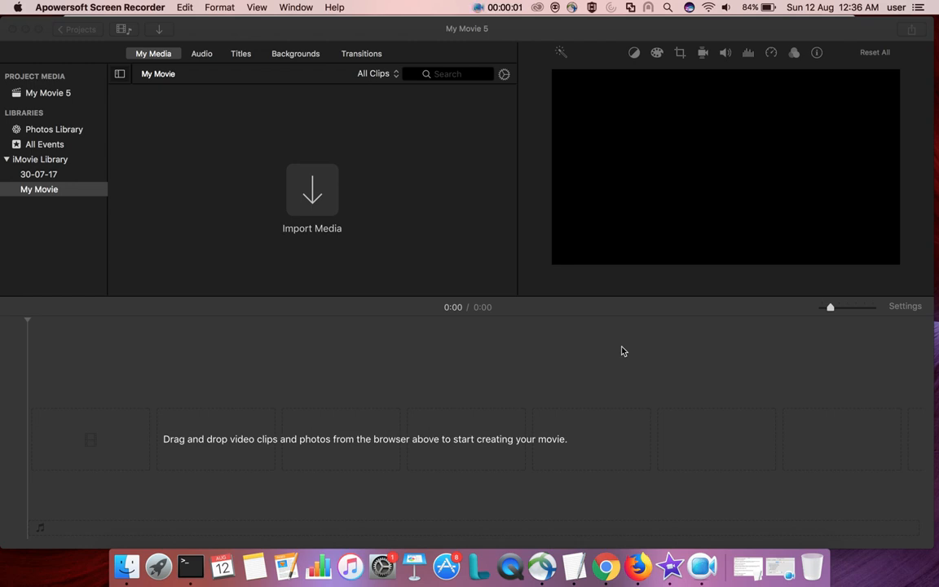
{"action": "mouse_move", "coordinate": [321, 210]}
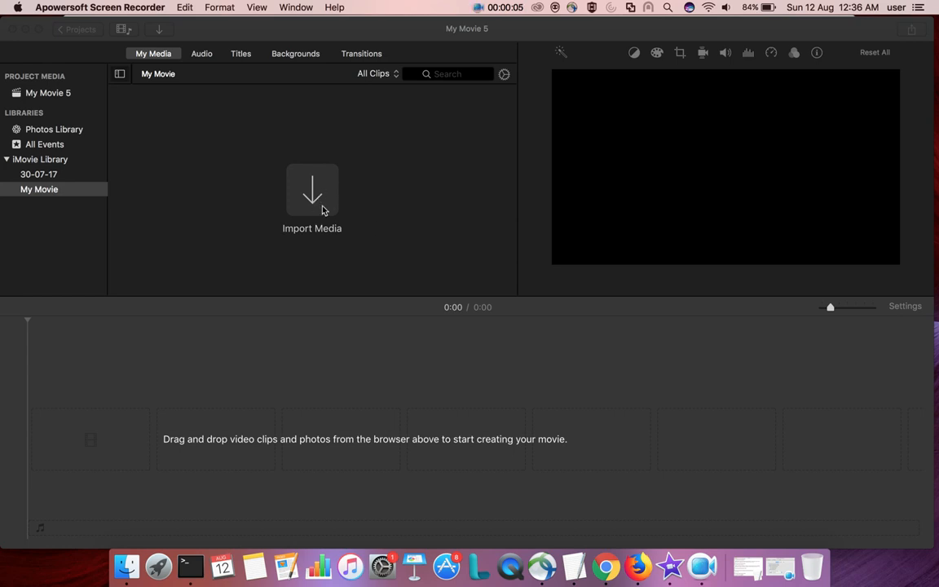
{"action": "mouse_move", "coordinate": [312, 194]}
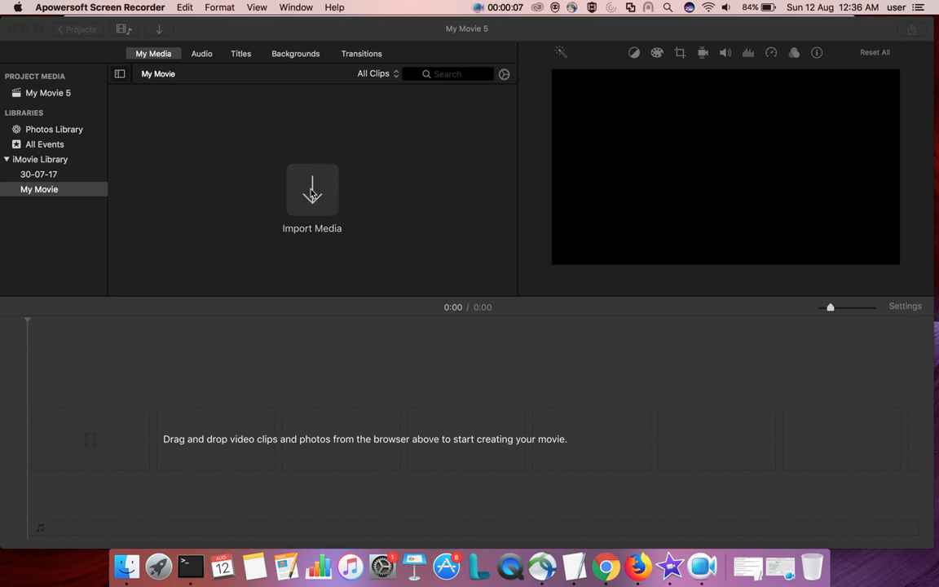
Step: Import video_20180526_115059.mp4 from the vanc1 folder into the My Movie 5 media browser
{"action": "left_click", "coordinate": [312, 190]}
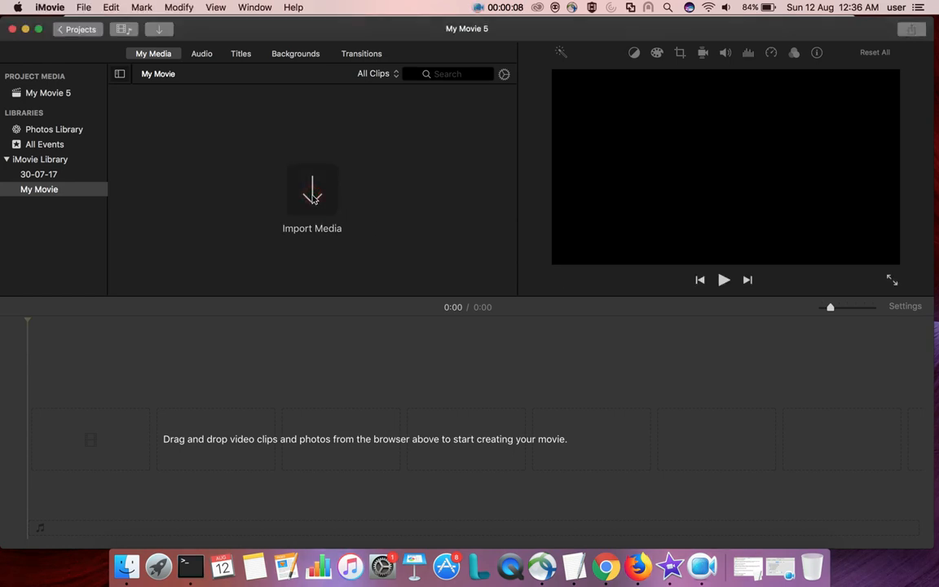
{"action": "left_click", "coordinate": [311, 196]}
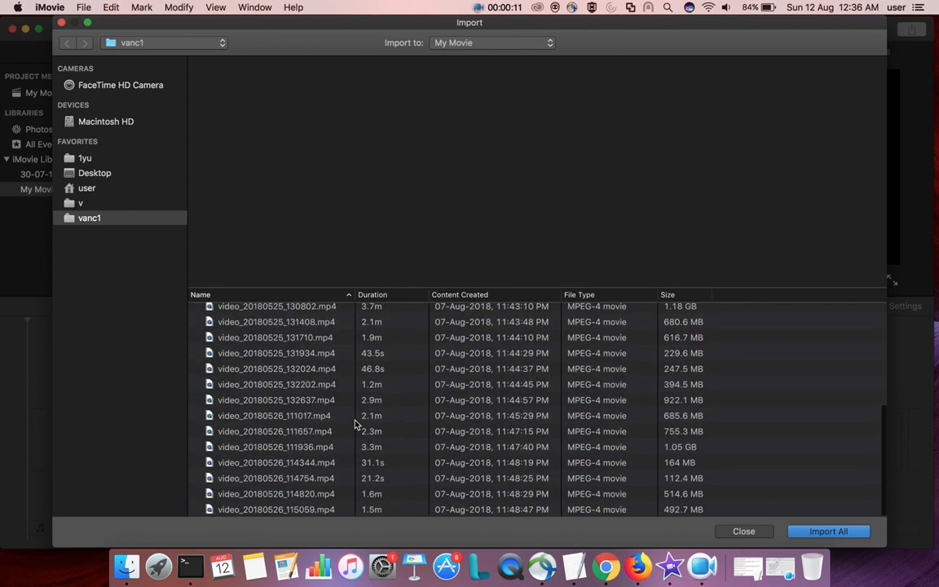
{"action": "left_click", "coordinate": [275, 509]}
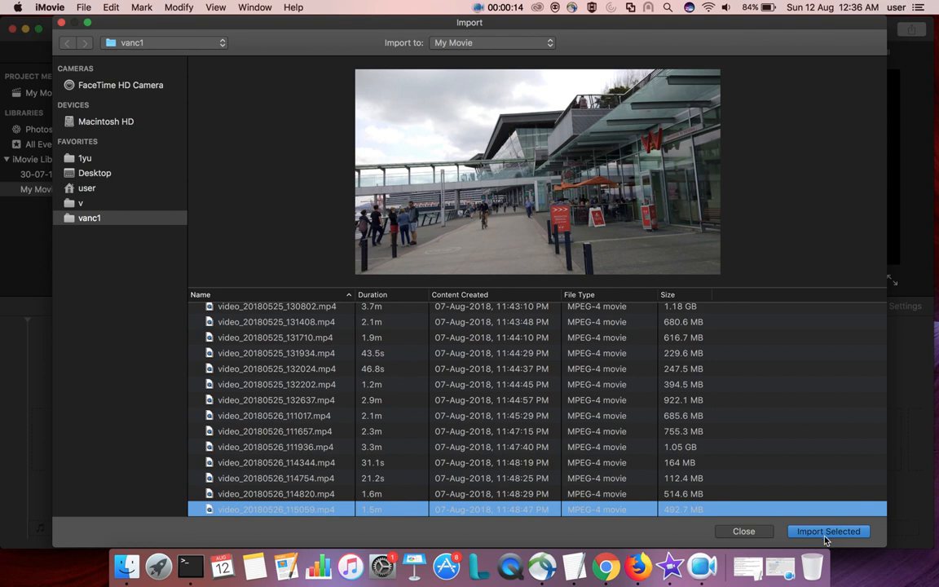
{"action": "left_click", "coordinate": [828, 531]}
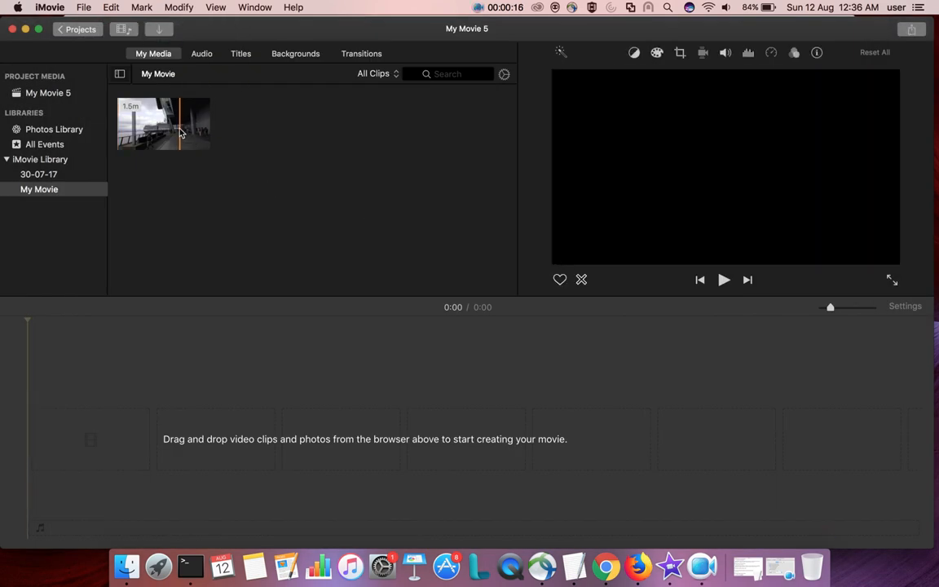
Step: Add the clip to the timeline, split it at 1:15, and keep the final 17-second piece
{"action": "left_click", "coordinate": [163, 124]}
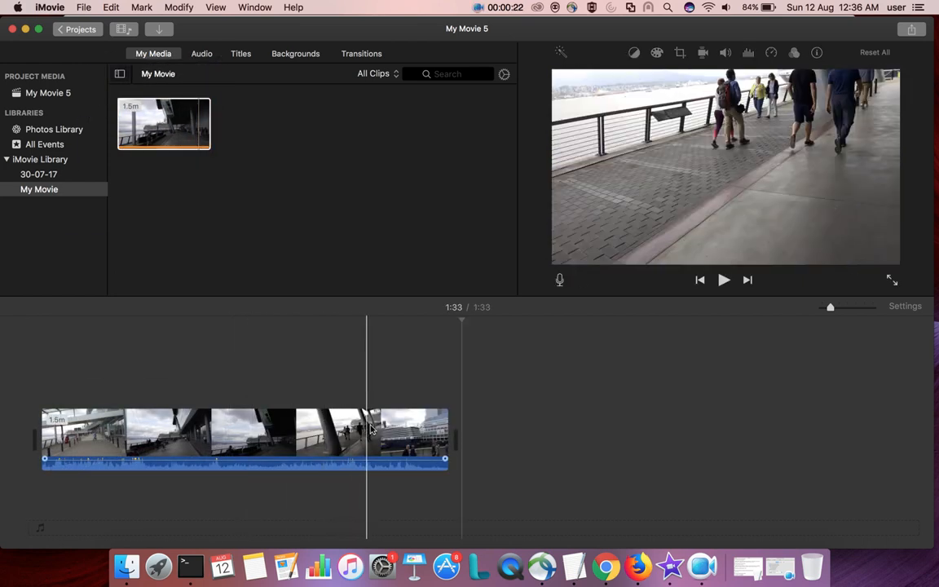
{"action": "right_click", "coordinate": [370, 432]}
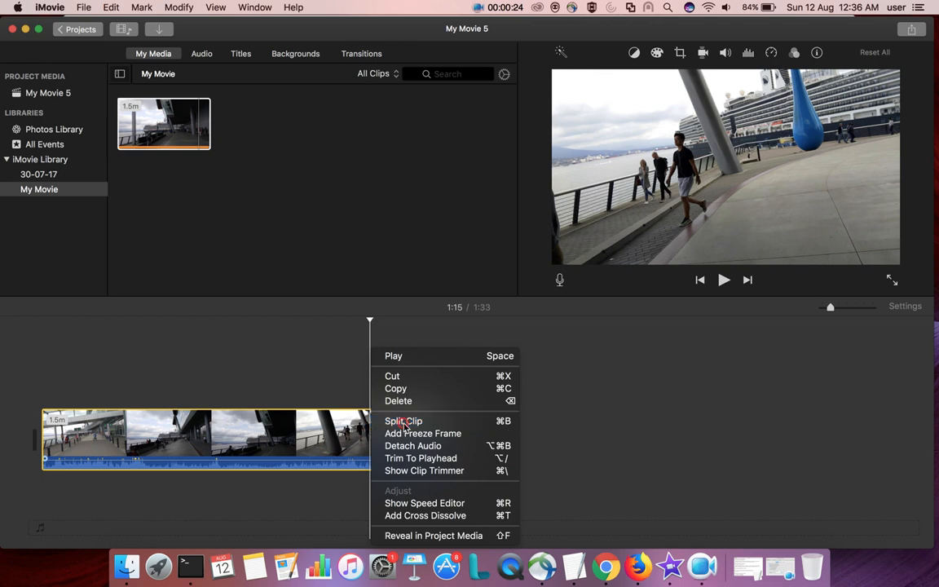
{"action": "left_click", "coordinate": [403, 421]}
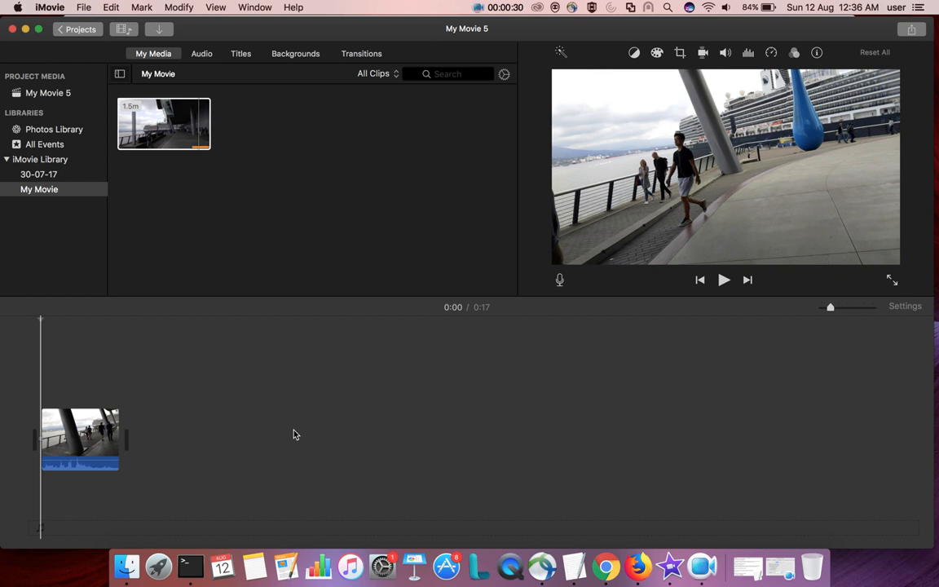
{"action": "left_click", "coordinate": [80, 436]}
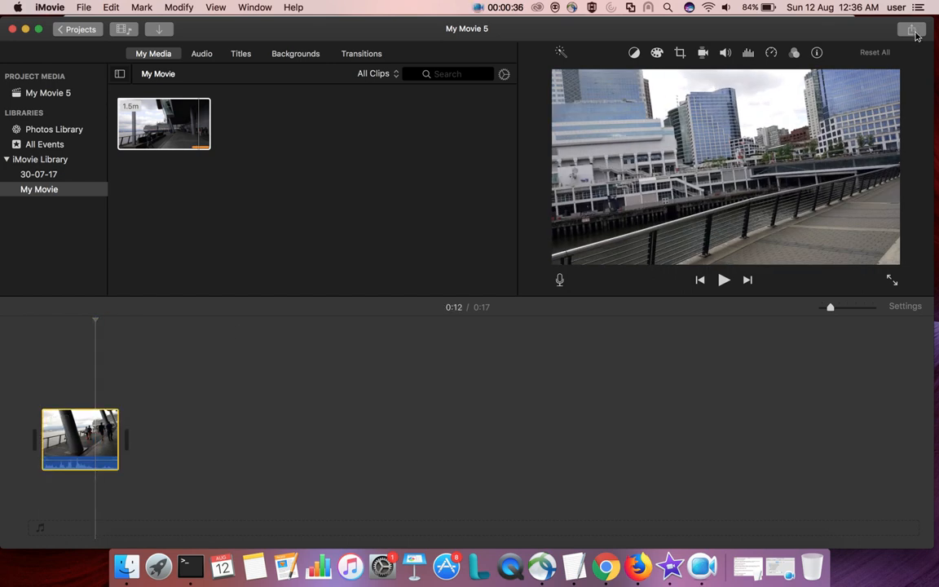
Step: Start a File export of My Movie 5 with Format set to Audio Only
{"action": "left_click", "coordinate": [913, 29]}
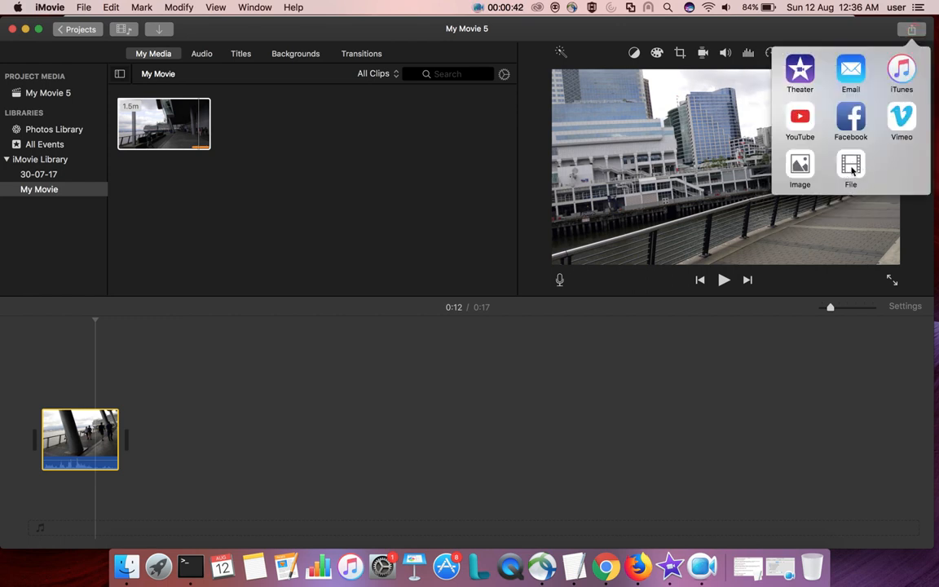
{"action": "left_click", "coordinate": [850, 168]}
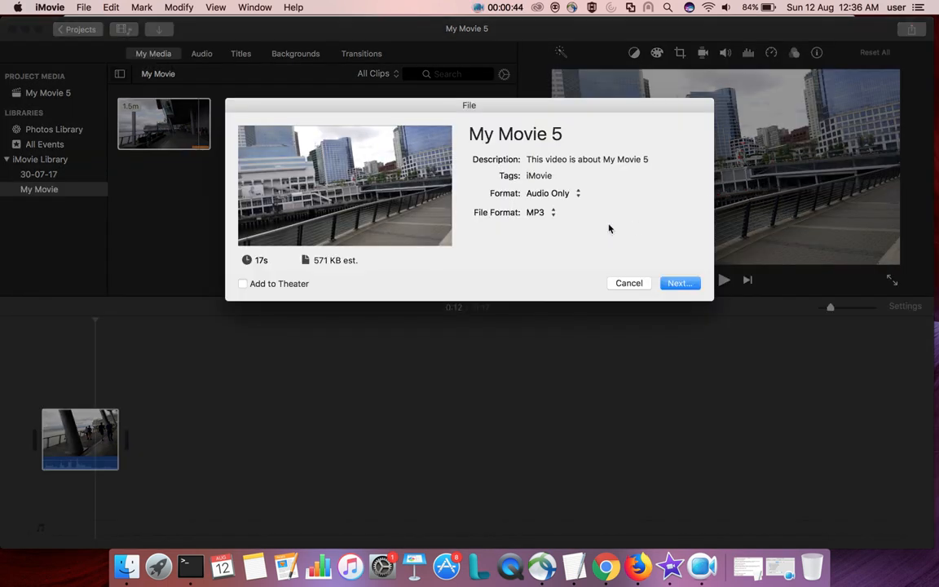
{"action": "left_click", "coordinate": [553, 193]}
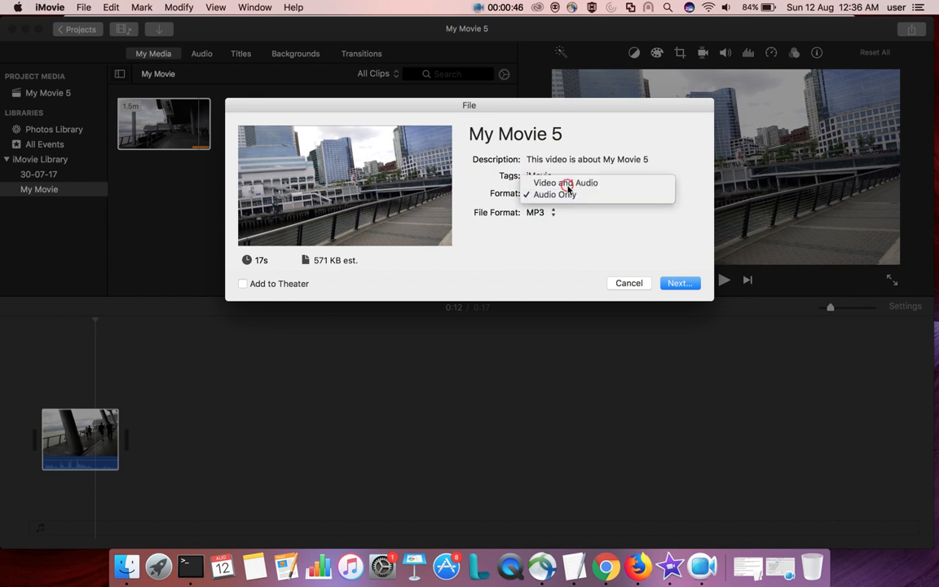
{"action": "left_click", "coordinate": [564, 183]}
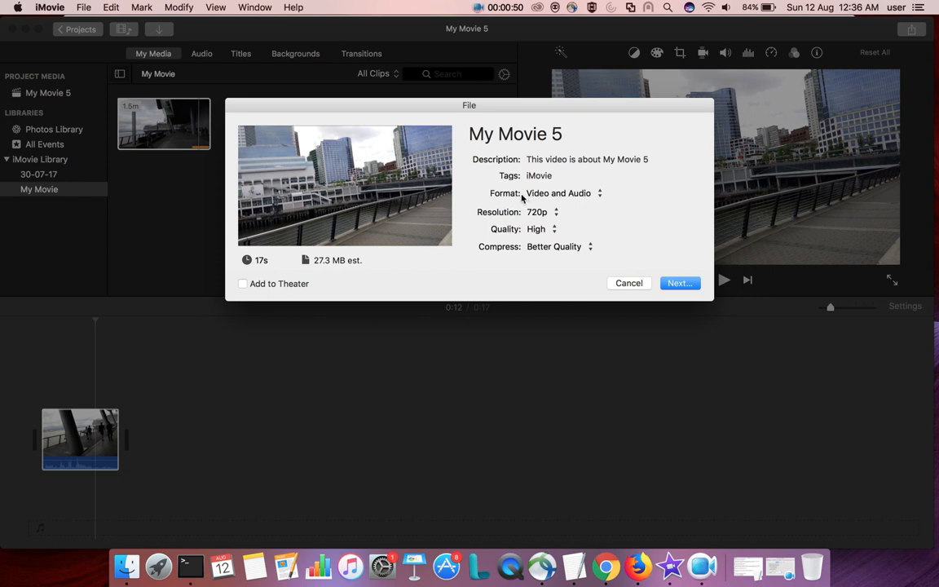
{"action": "left_click", "coordinate": [563, 193]}
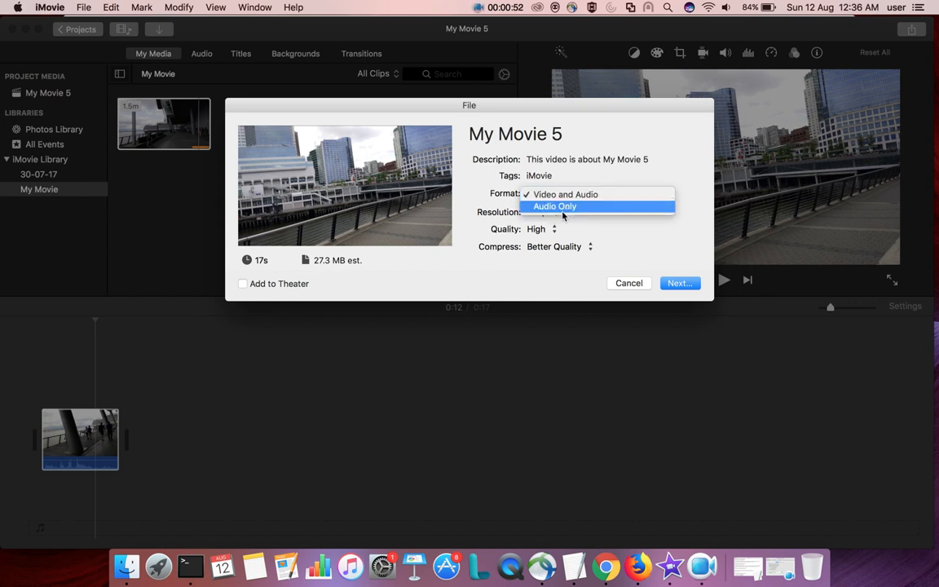
{"action": "left_click", "coordinate": [555, 205]}
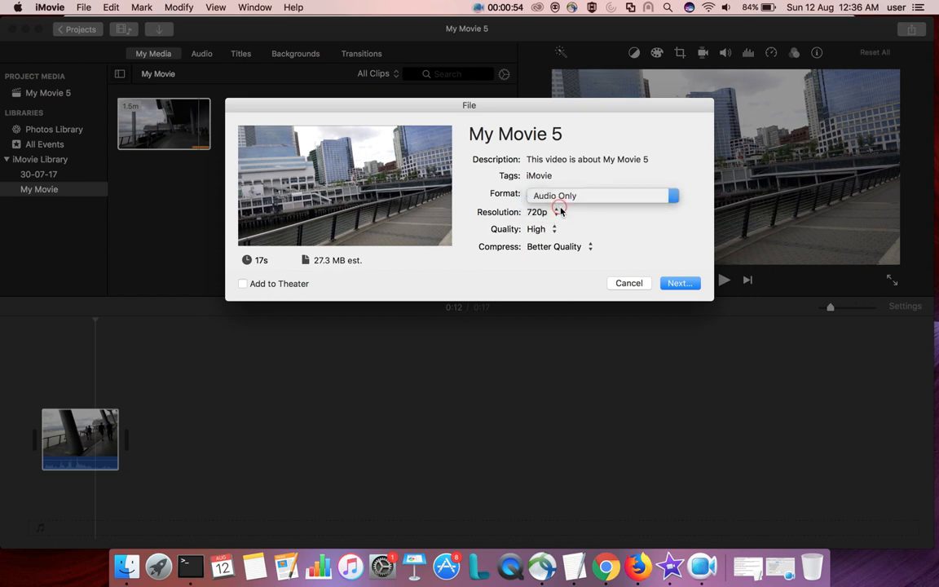
Step: Set the export File Format to MP3, estimated at 571 KB
{"action": "left_click", "coordinate": [602, 195]}
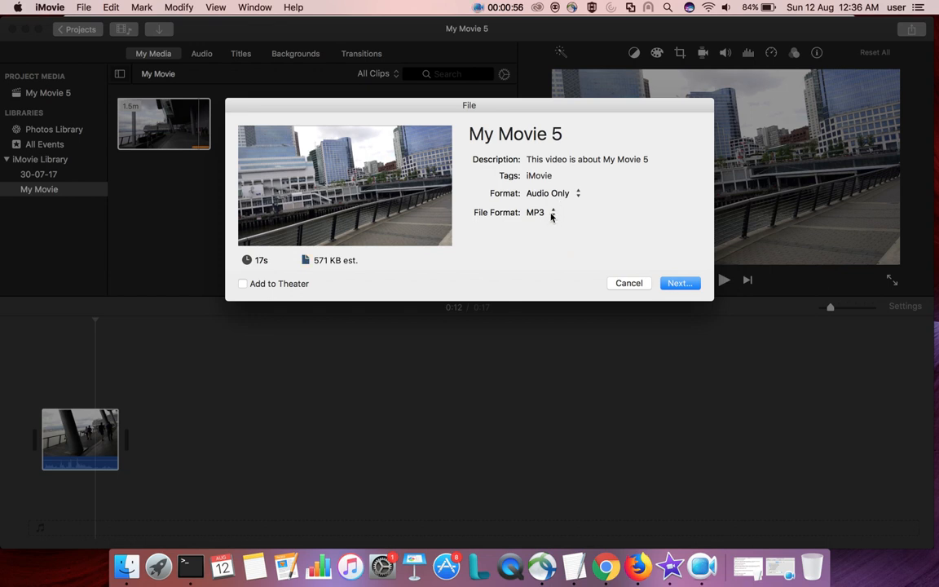
{"action": "left_click", "coordinate": [542, 212]}
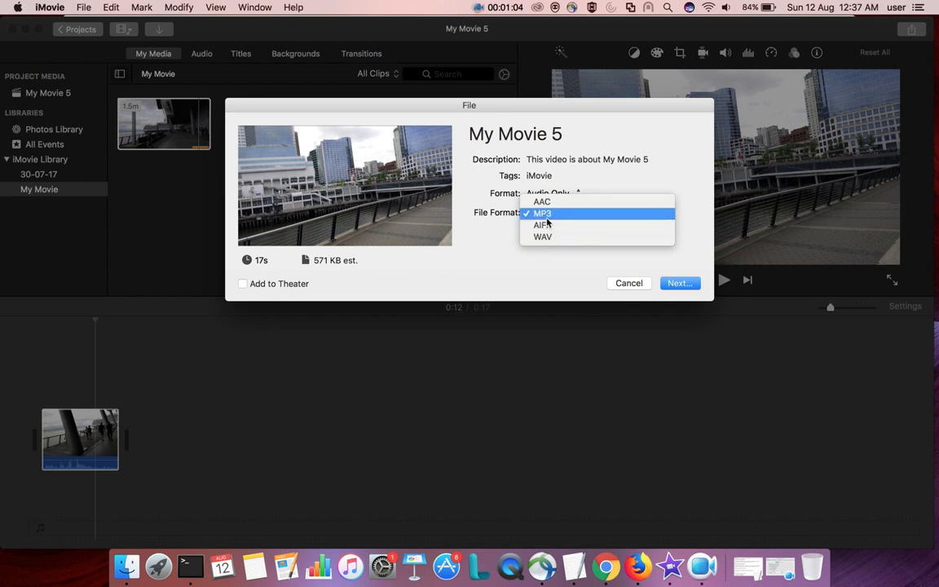
{"action": "left_click", "coordinate": [542, 213]}
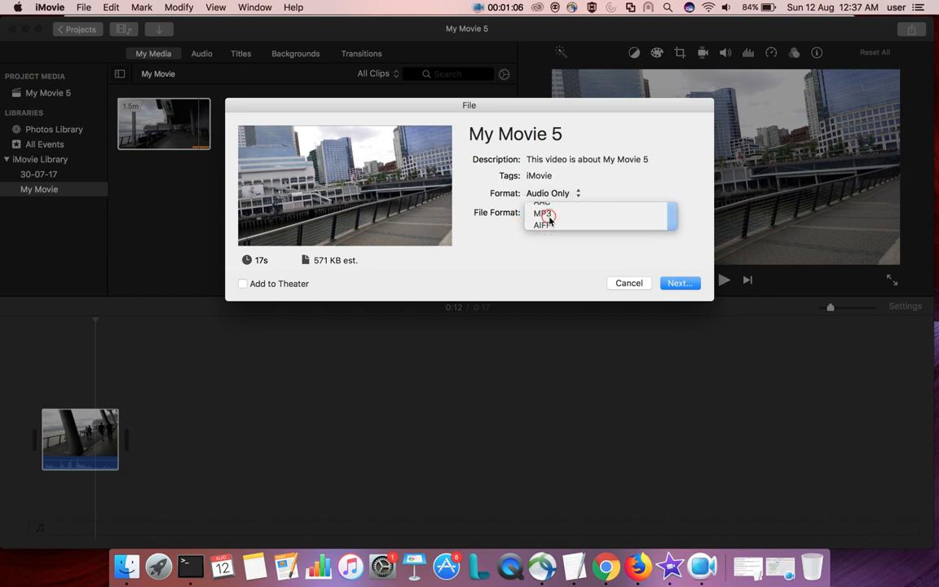
{"action": "left_click", "coordinate": [544, 213]}
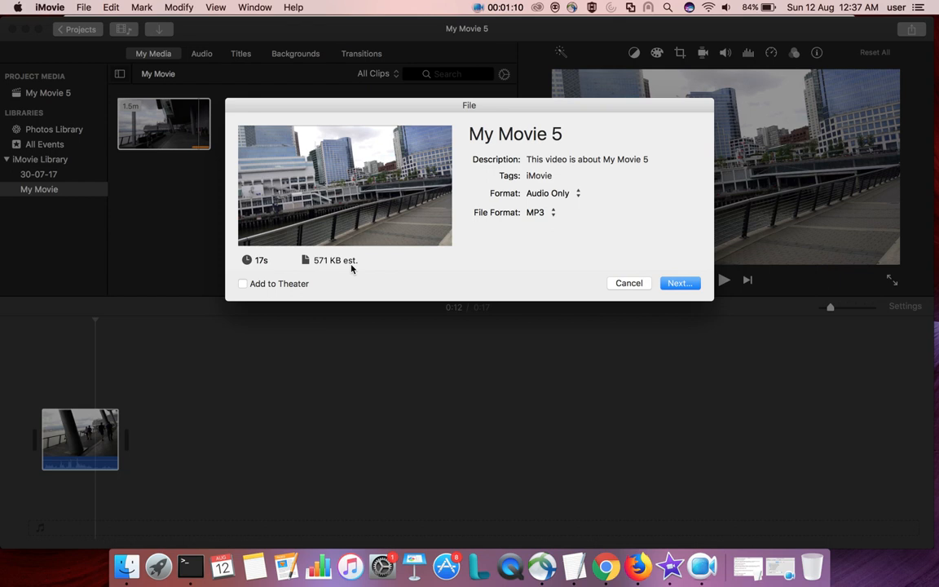
{"action": "mouse_move", "coordinate": [309, 258]}
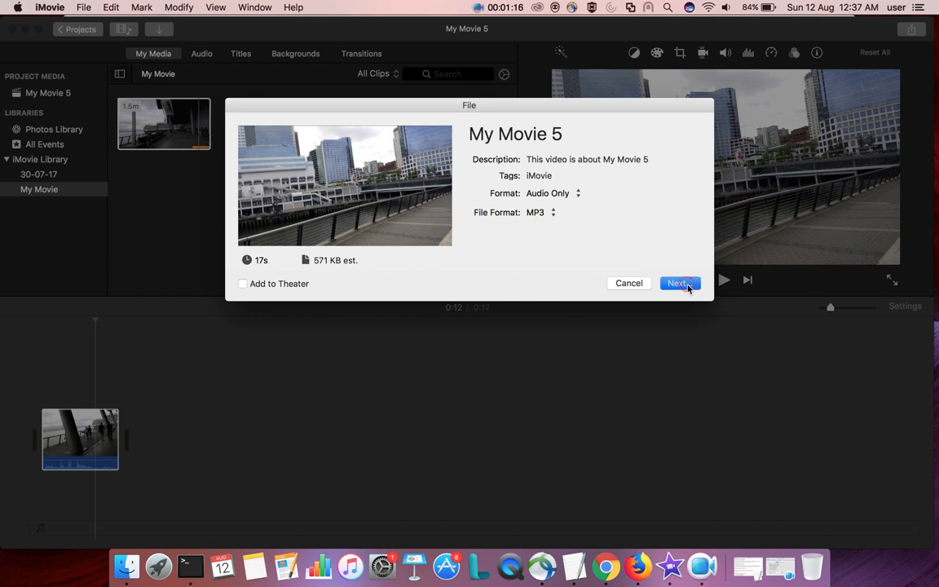
Step: Save the audio export as My Movie 5.mp3 in the mp3 folder
{"action": "left_click", "coordinate": [678, 283]}
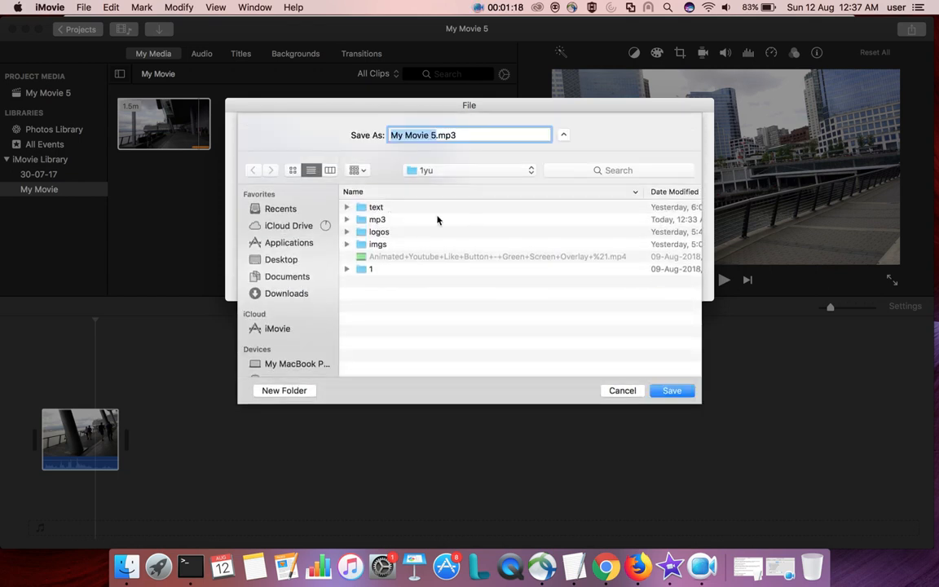
{"action": "left_click", "coordinate": [377, 219]}
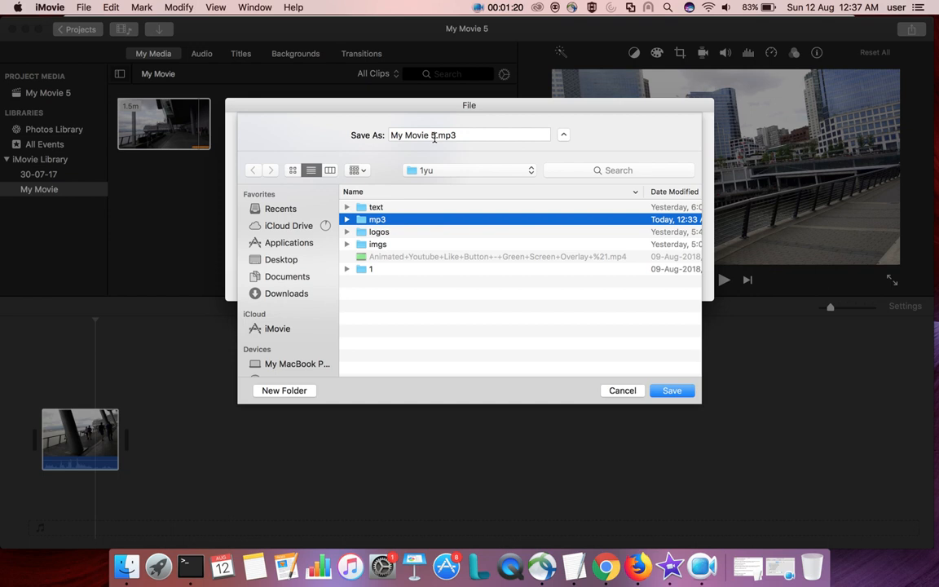
{"action": "left_click", "coordinate": [395, 219]}
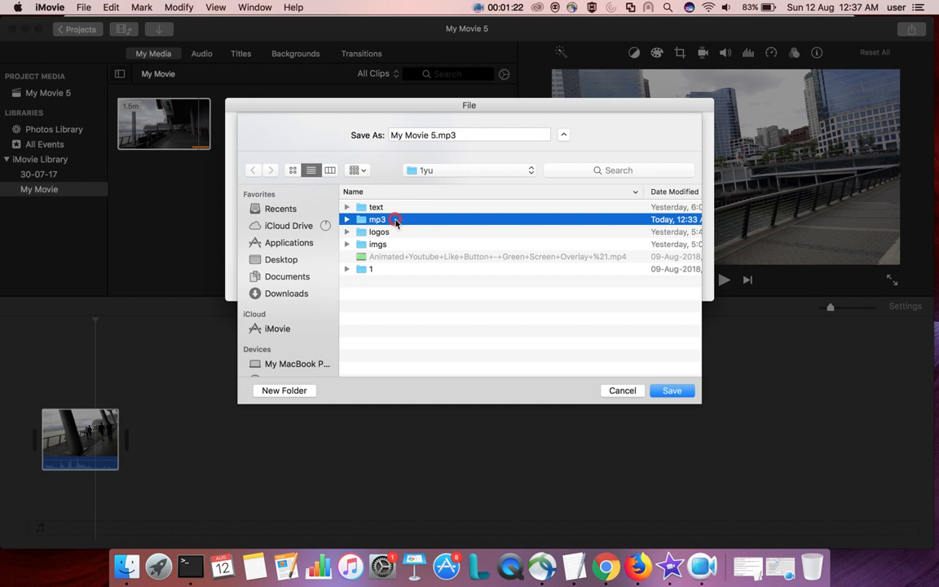
{"action": "double_click", "coordinate": [377, 219]}
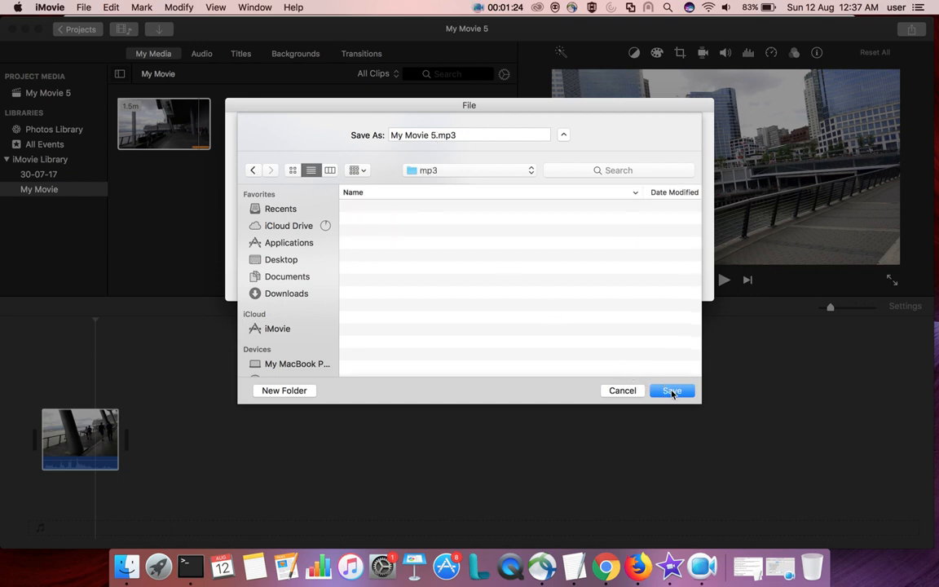
{"action": "left_click", "coordinate": [671, 391]}
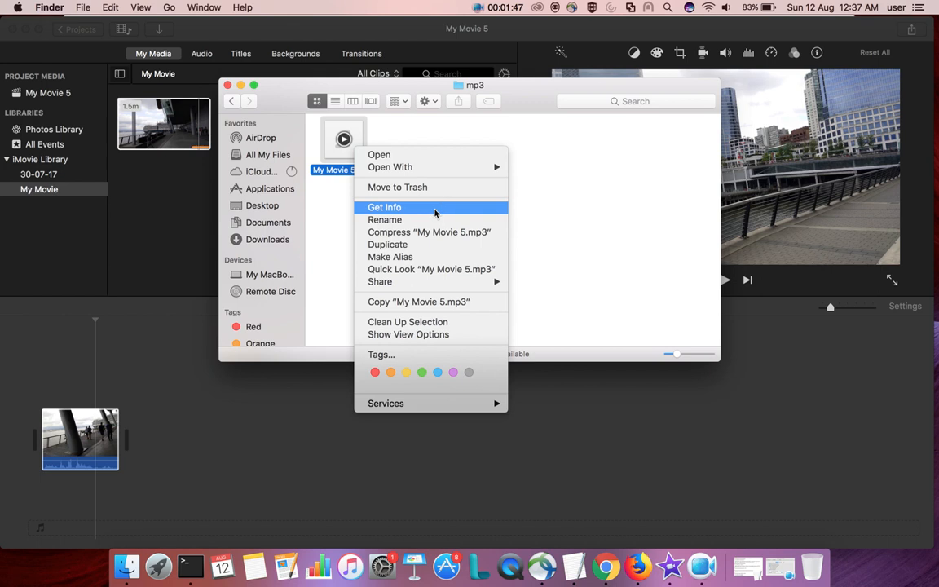
Step: Get Info on My Movie 5.mp3 in Finder, then close the mp3 folder window
{"action": "left_click", "coordinate": [384, 207]}
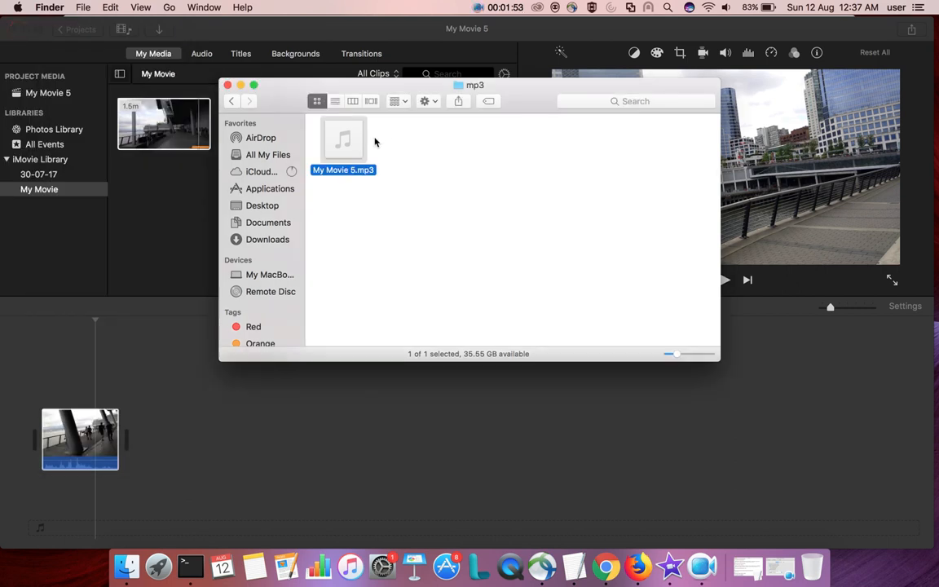
{"action": "mouse_move", "coordinate": [412, 165]}
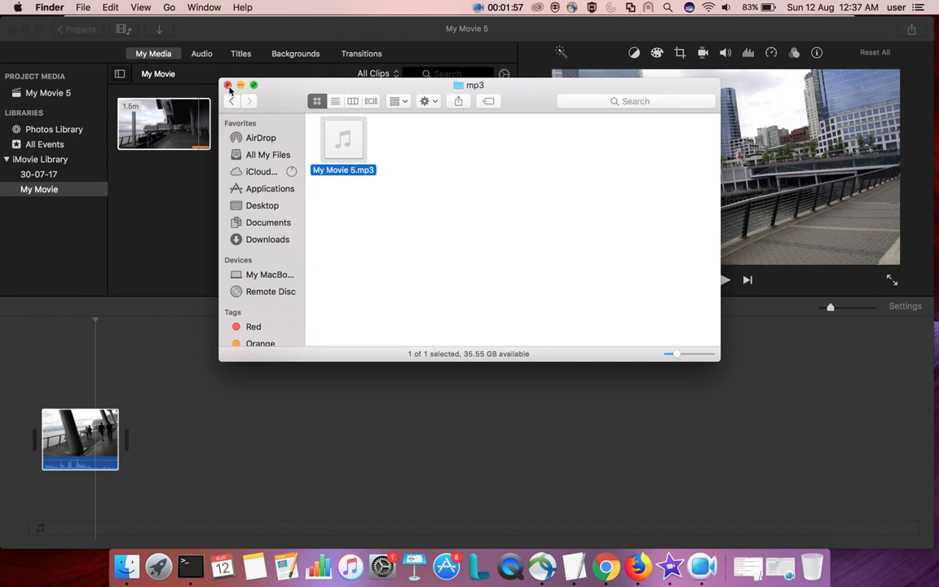
{"action": "left_click", "coordinate": [229, 85]}
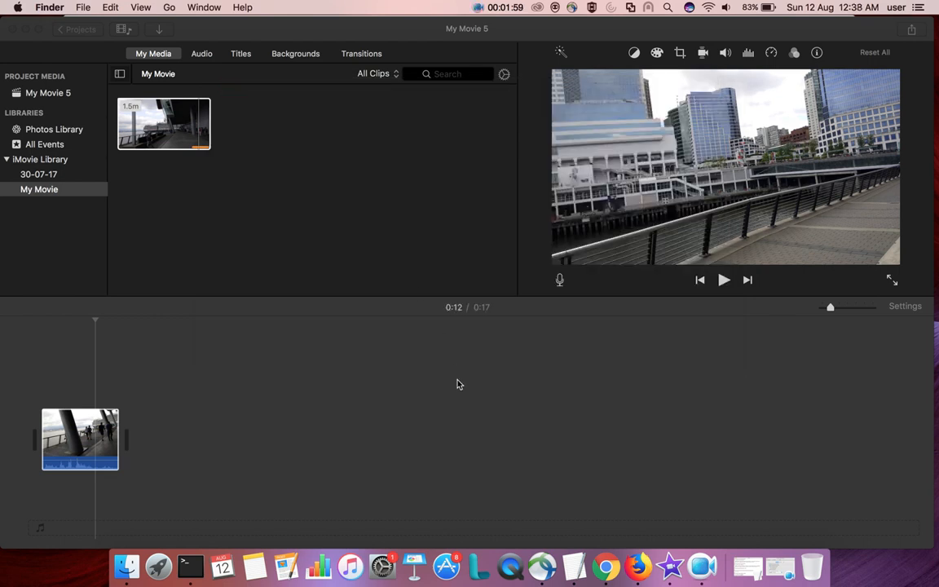